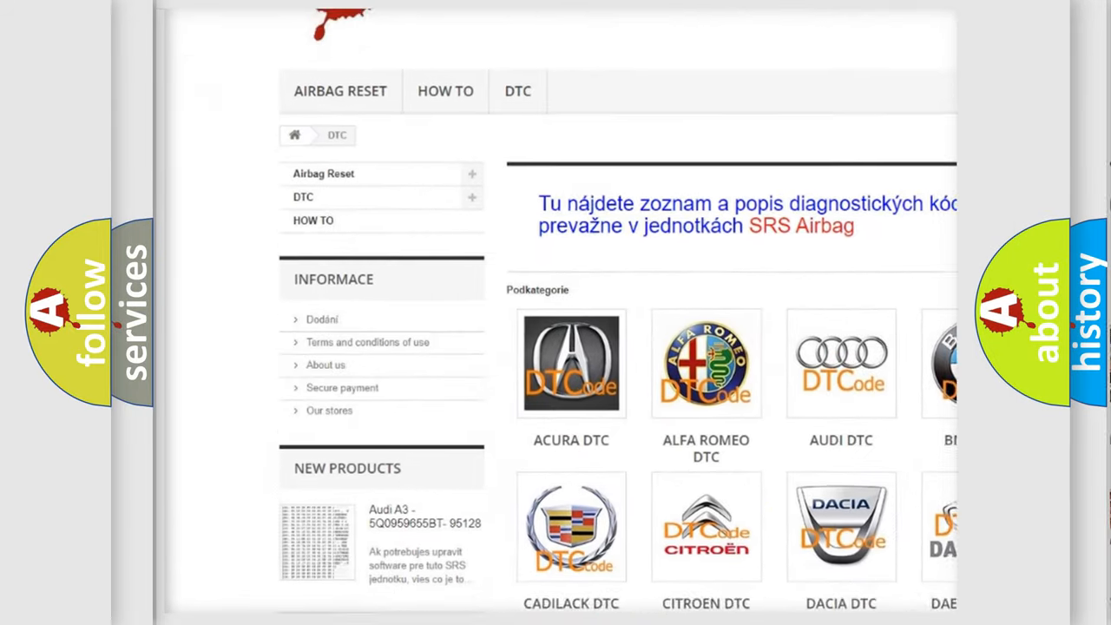
scroll(down, 3)
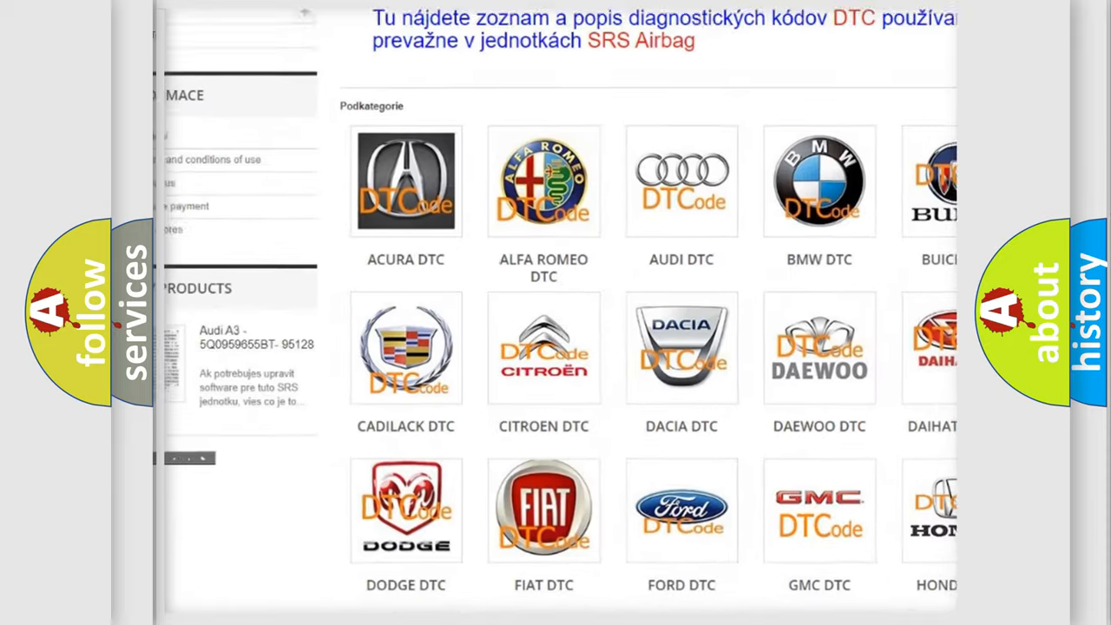
scroll(down, 3)
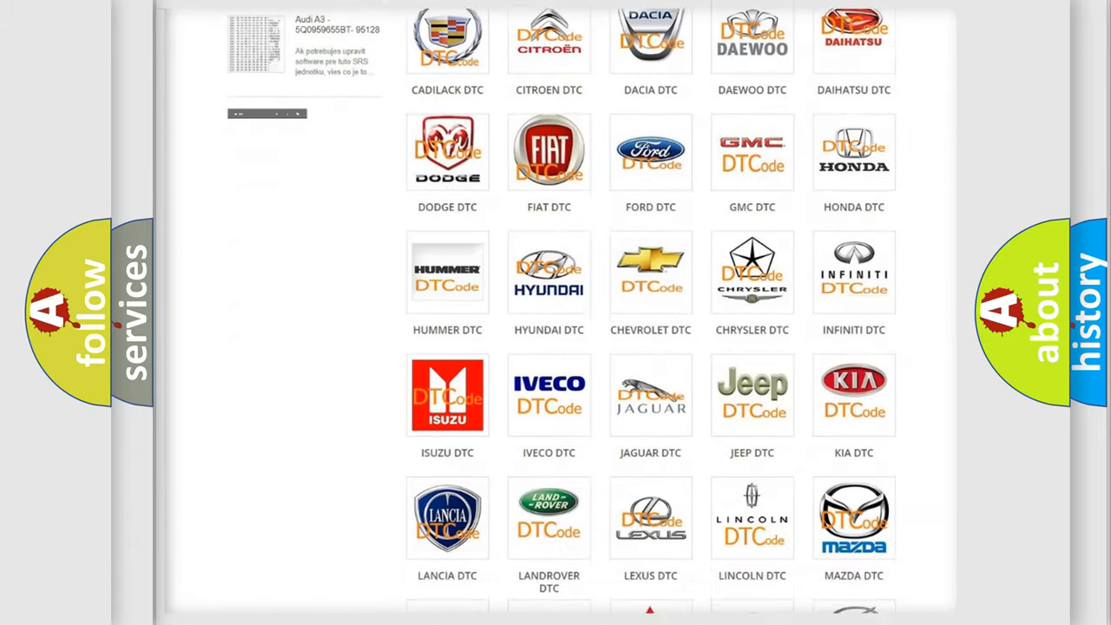
scroll(down, 3)
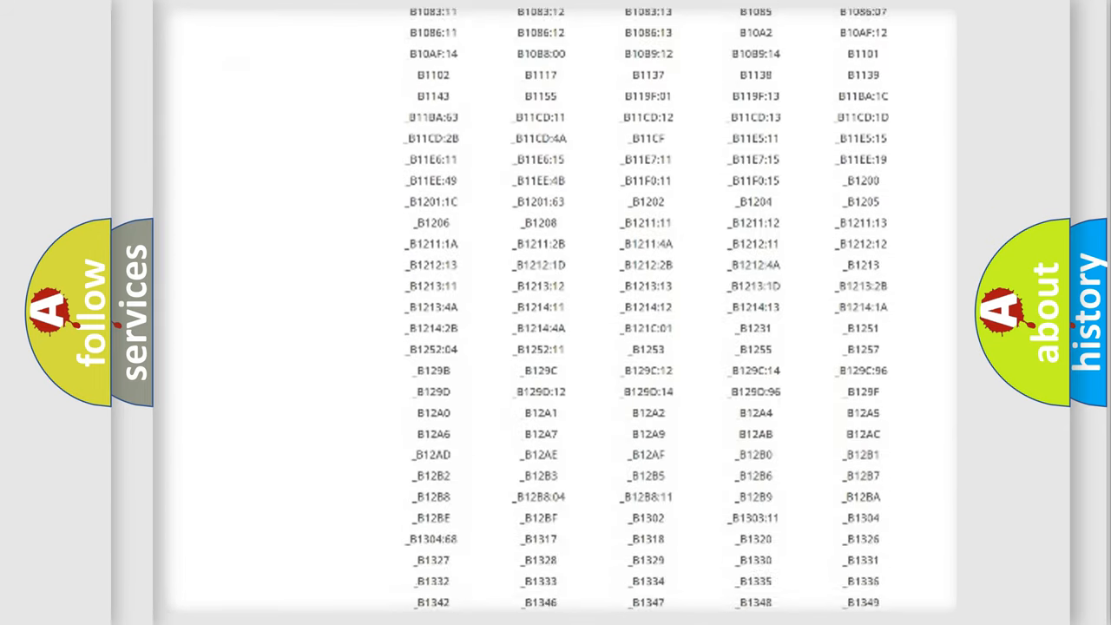
scroll(down, 3)
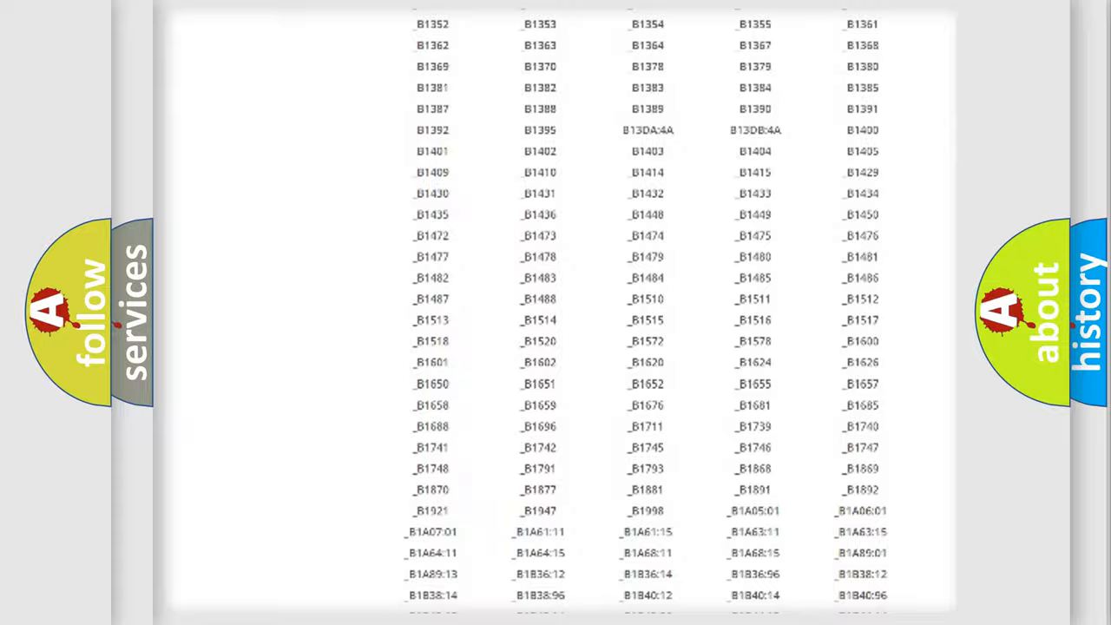